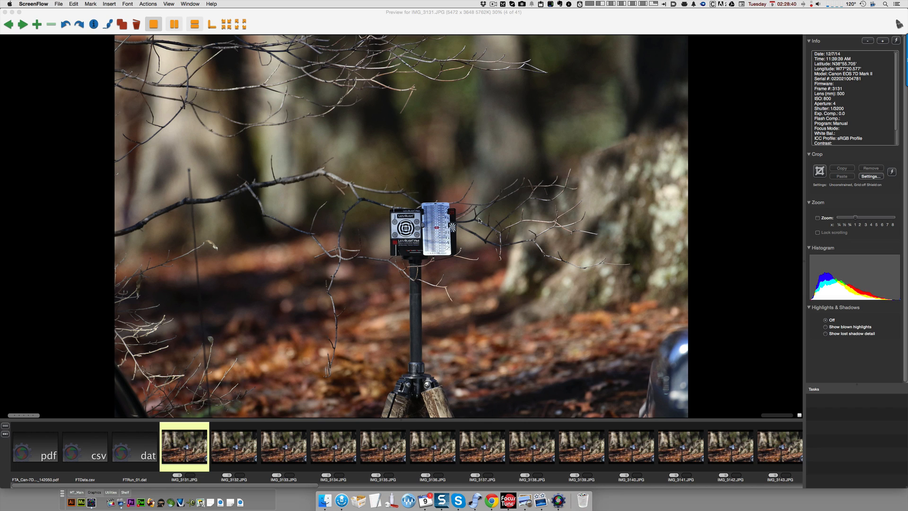
mouse_move(526, 204)
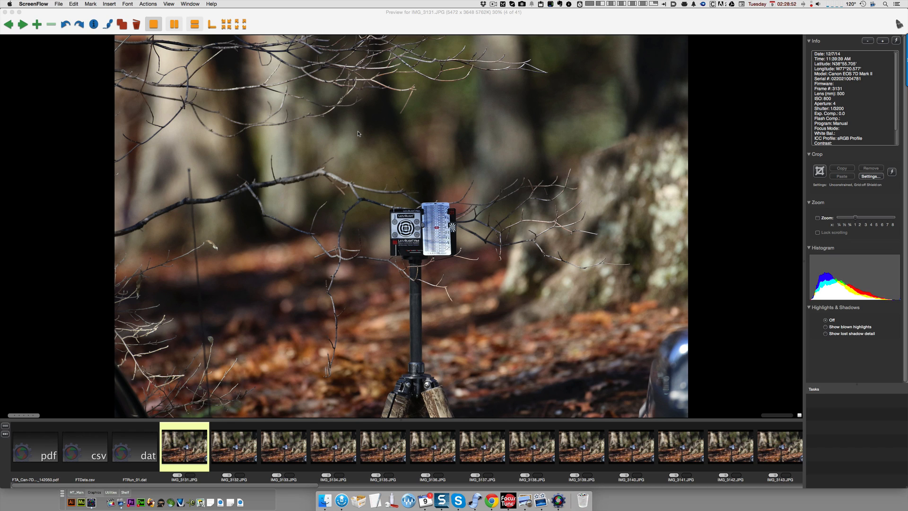
mouse_move(392, 172)
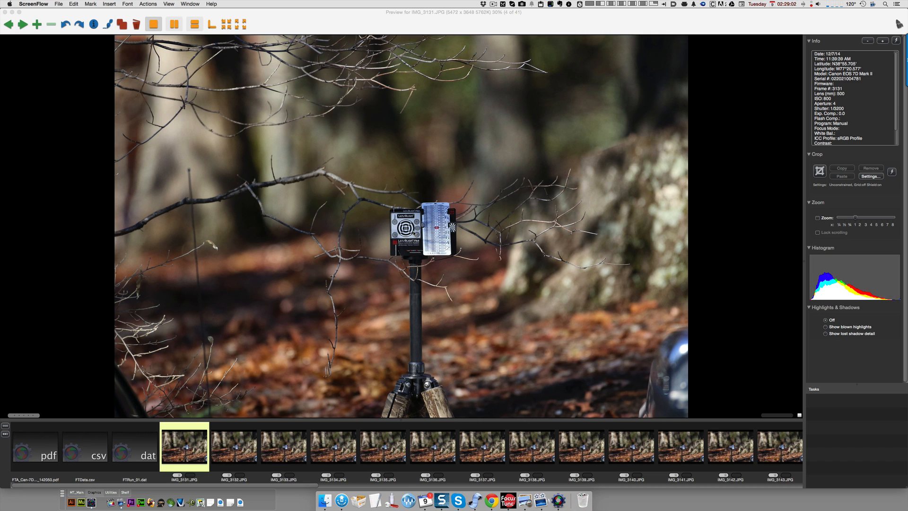
mouse_move(337, 154)
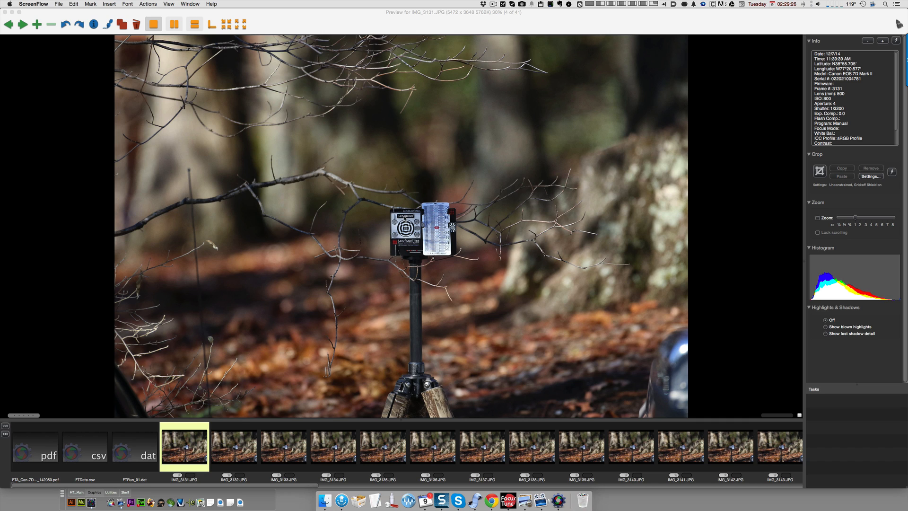
mouse_move(302, 165)
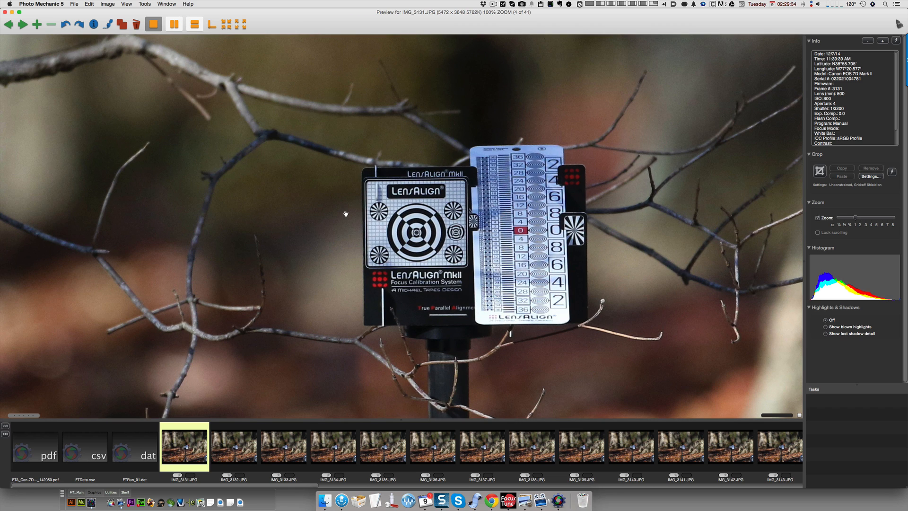
mouse_move(338, 231)
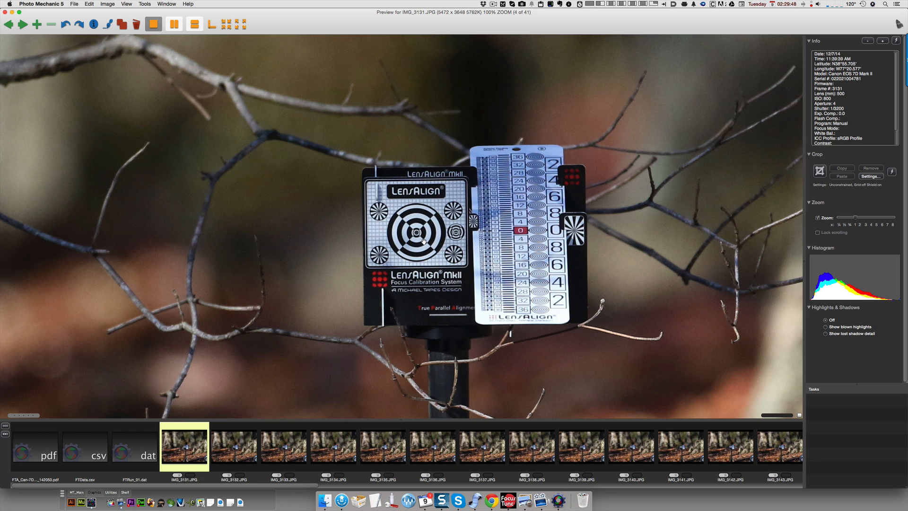
mouse_move(341, 253)
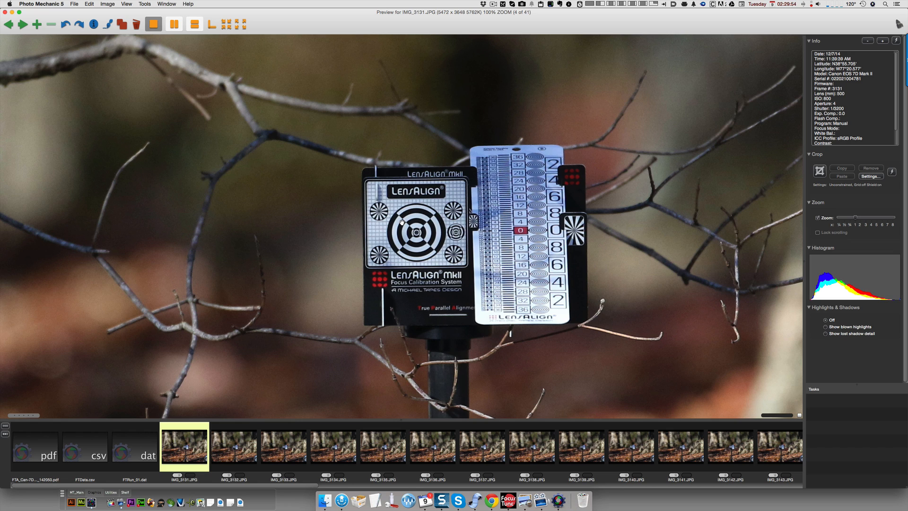
mouse_move(419, 232)
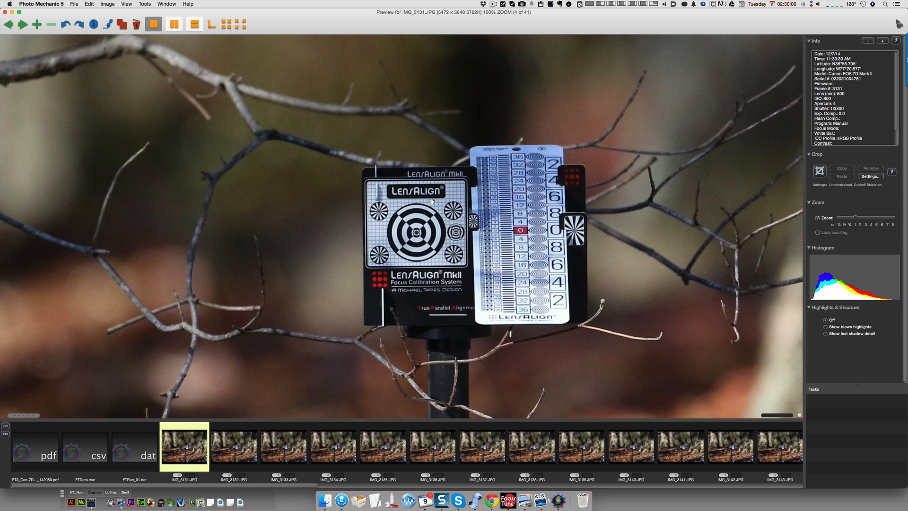
mouse_move(421, 219)
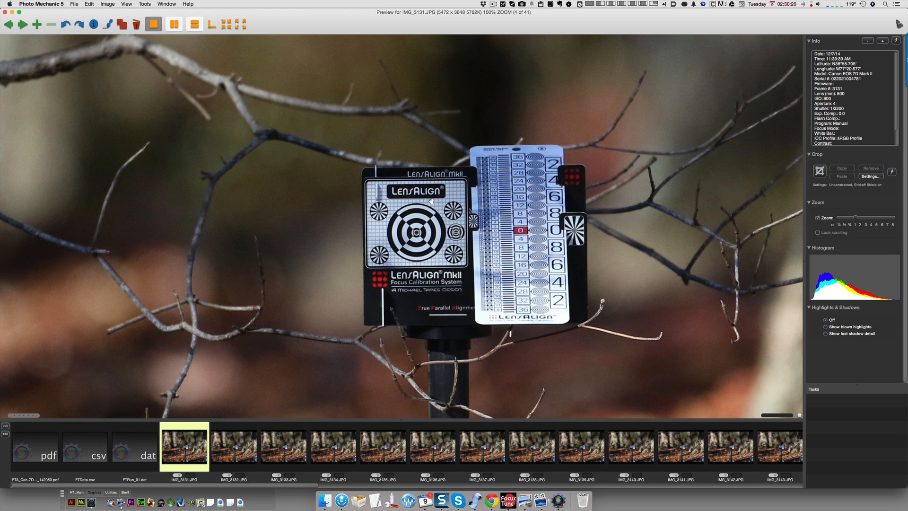
mouse_move(414, 226)
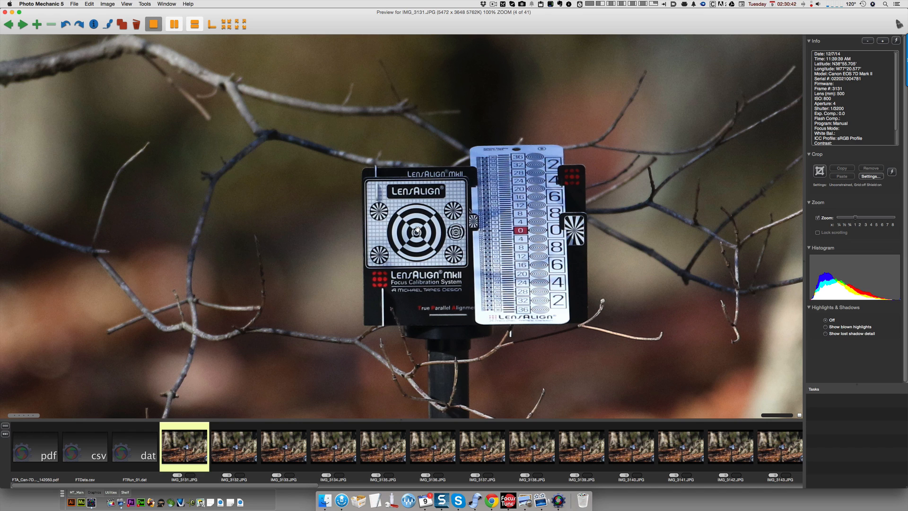
mouse_move(416, 327)
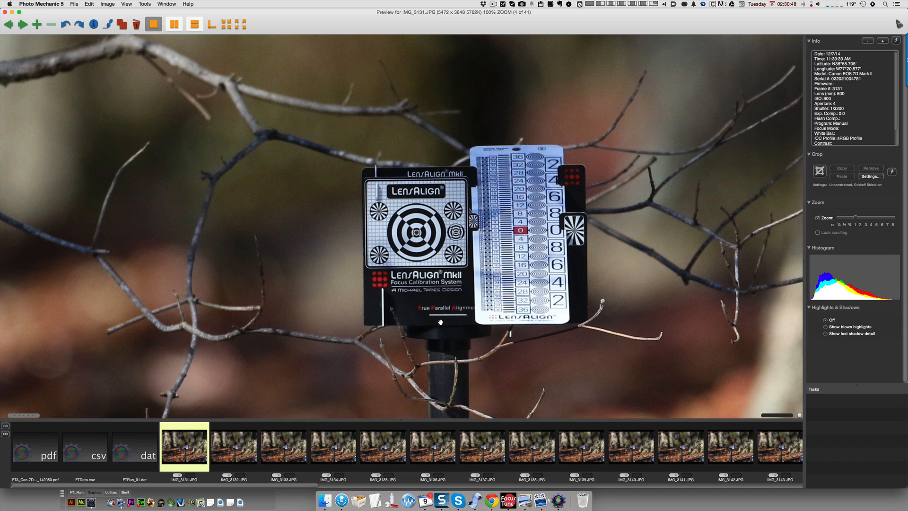
mouse_move(439, 331)
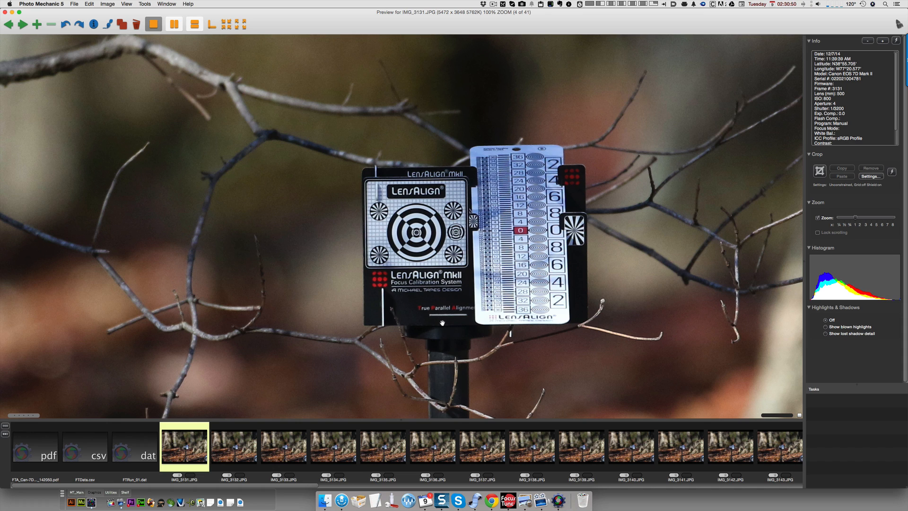
mouse_move(433, 235)
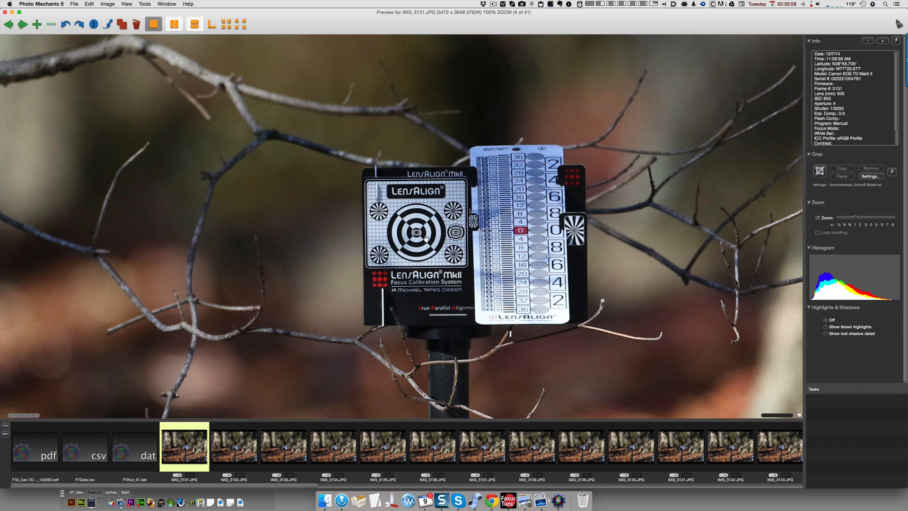
mouse_move(419, 234)
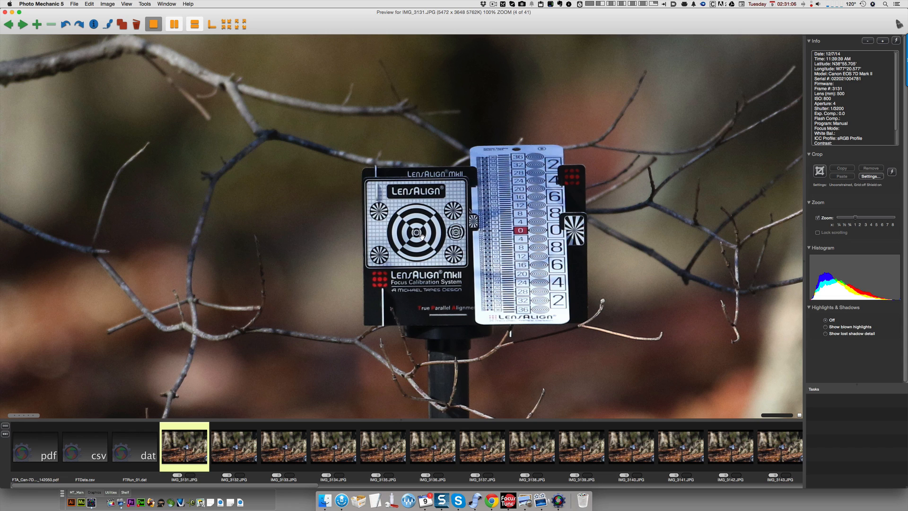
mouse_move(641, 338)
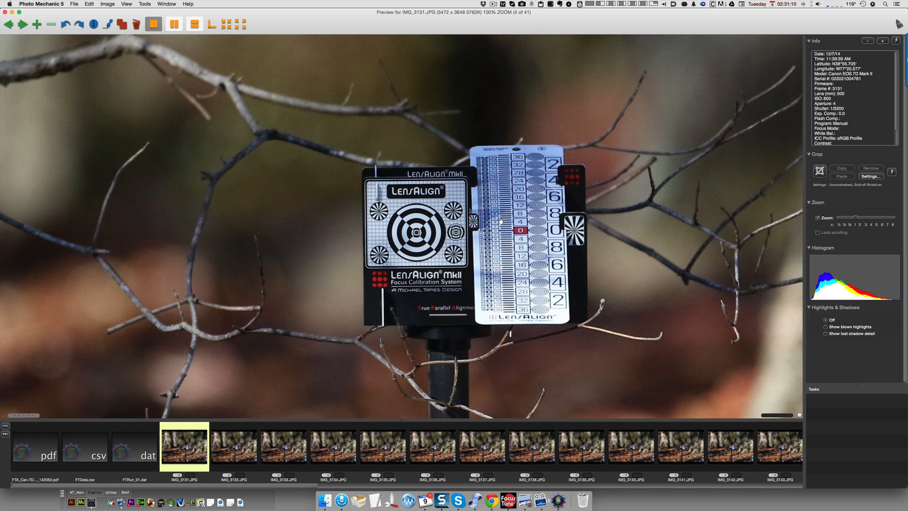
mouse_move(509, 182)
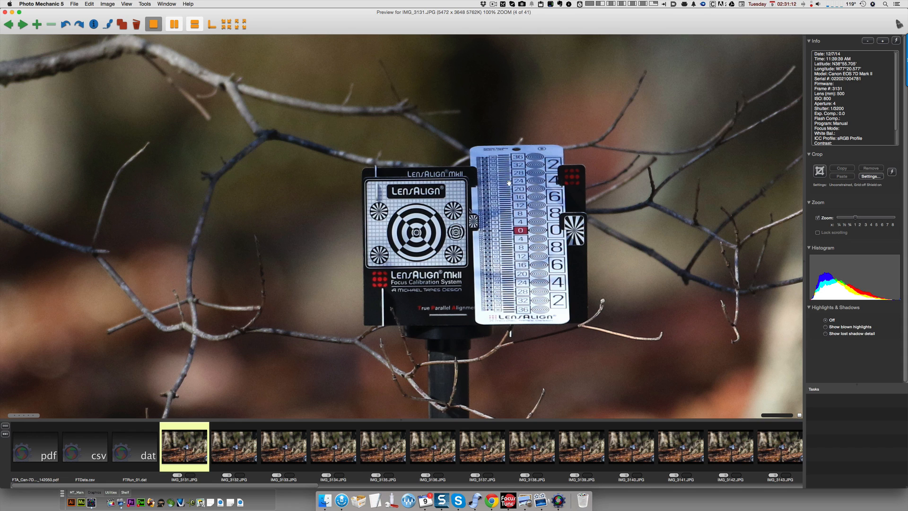
mouse_move(507, 256)
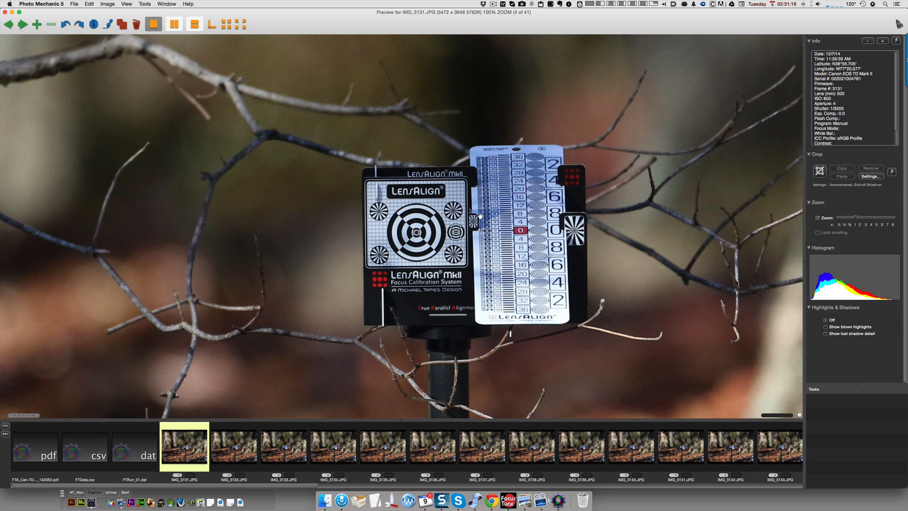
mouse_move(588, 205)
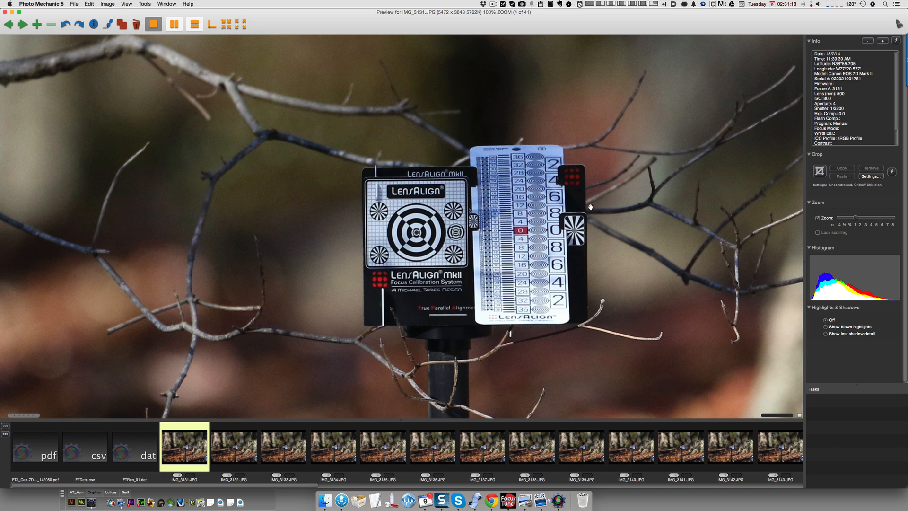
mouse_move(519, 205)
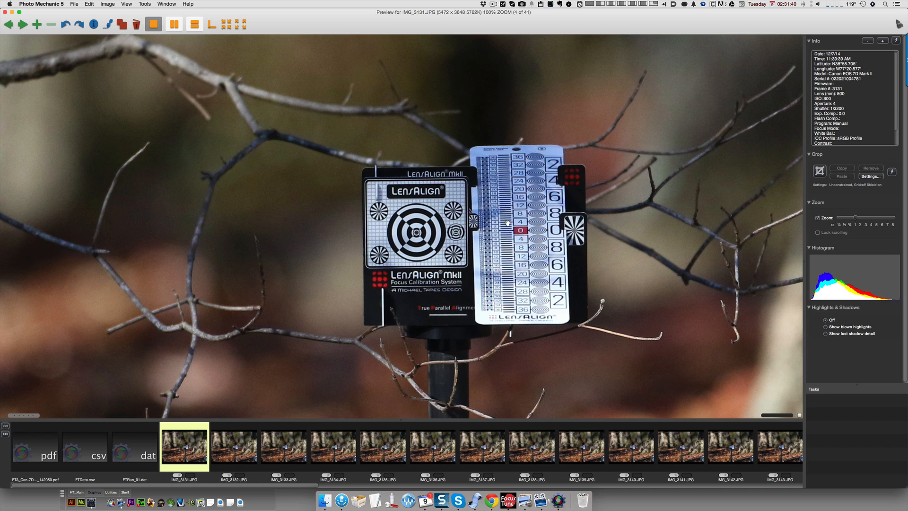
mouse_move(425, 214)
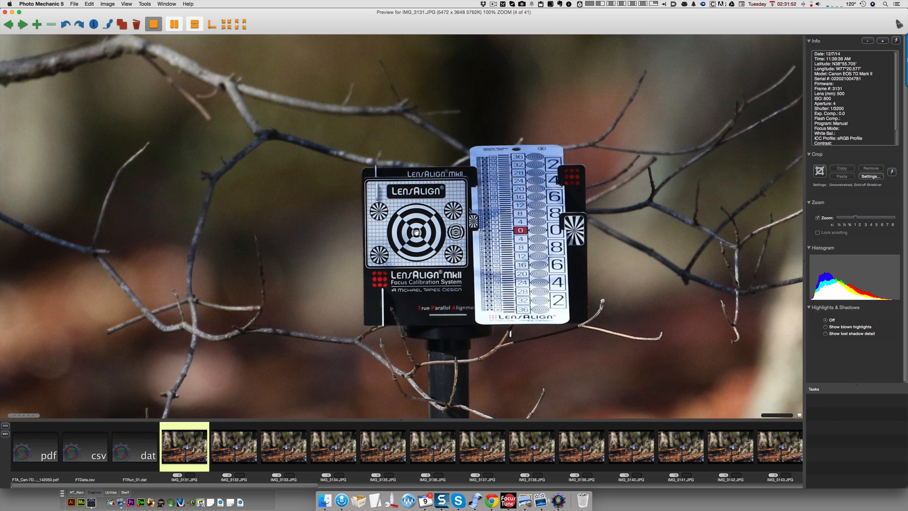
Step through shots IMG_3133 and IMG_3136 onward at 100%, landing on IMG_3154 (frame 27 of 41).
left_click(235, 454)
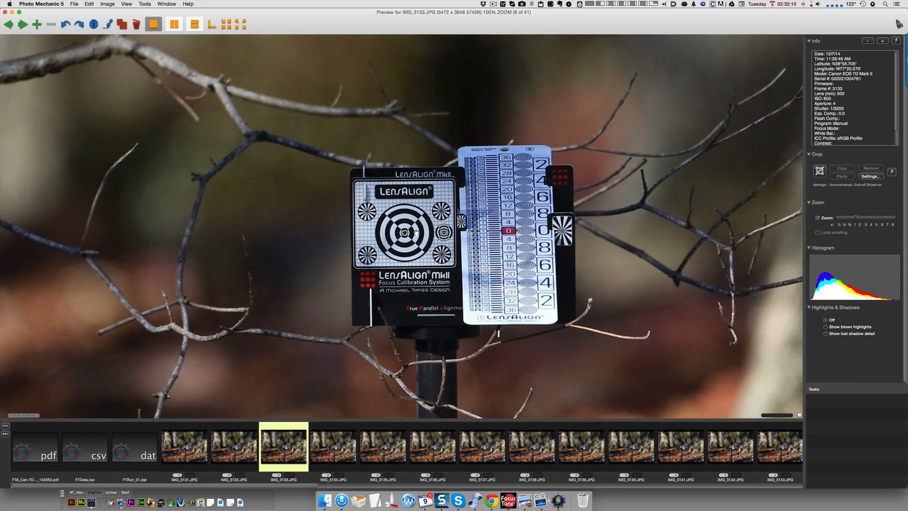
left_click(189, 453)
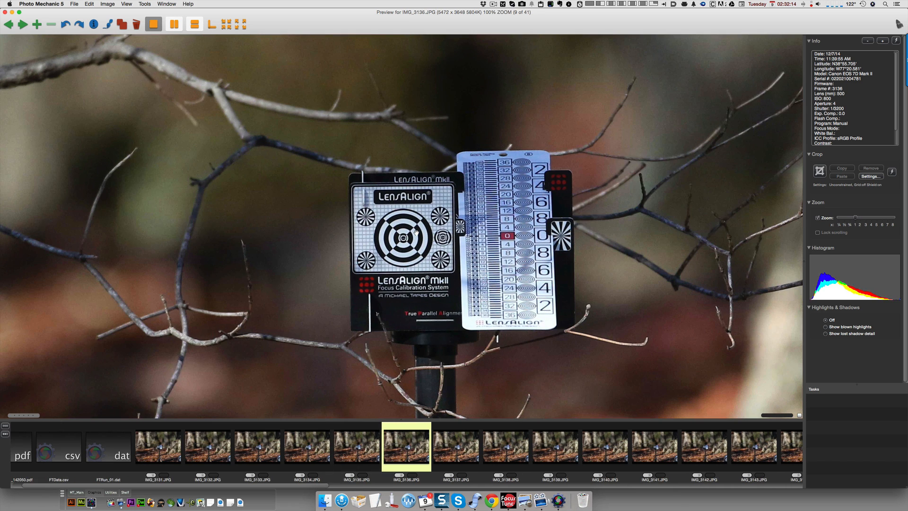
key("right")
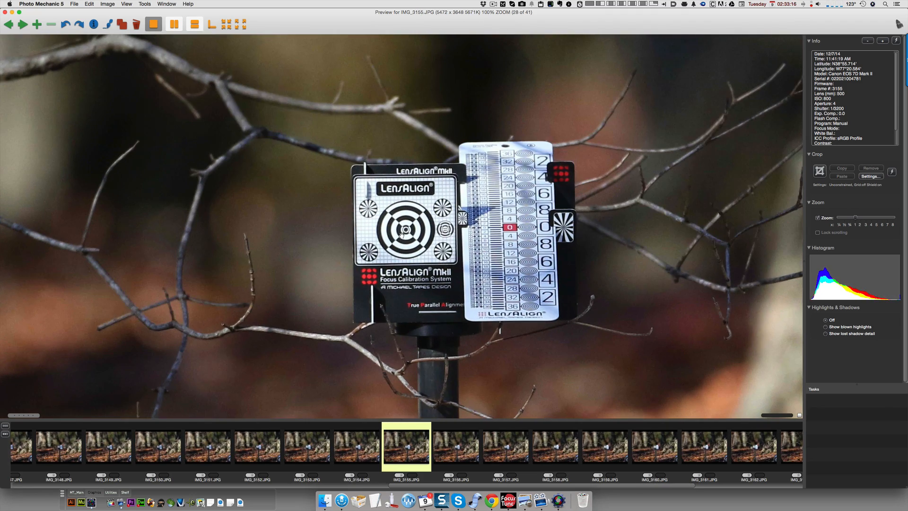
key("left")
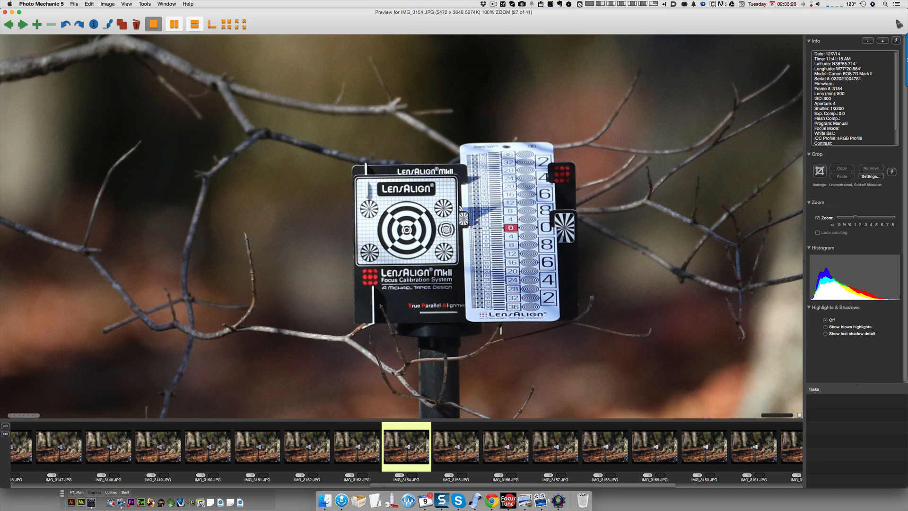
mouse_move(557, 188)
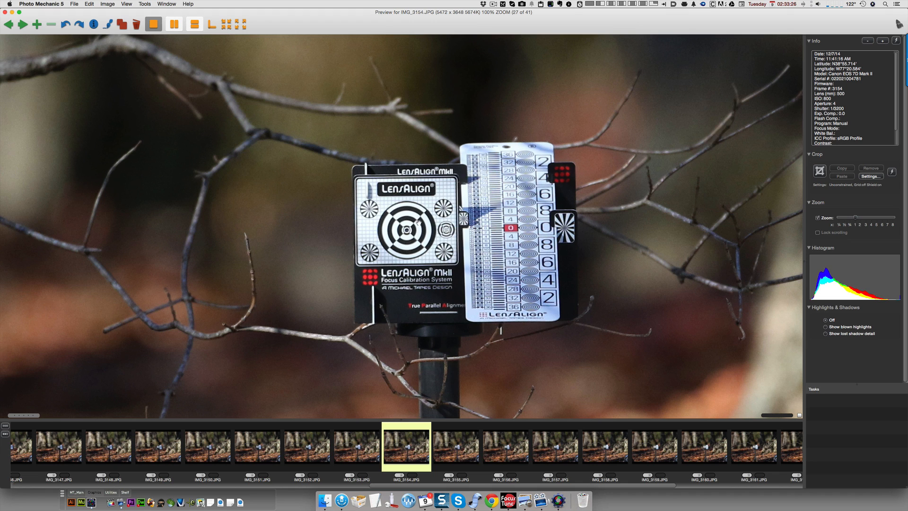
mouse_move(399, 159)
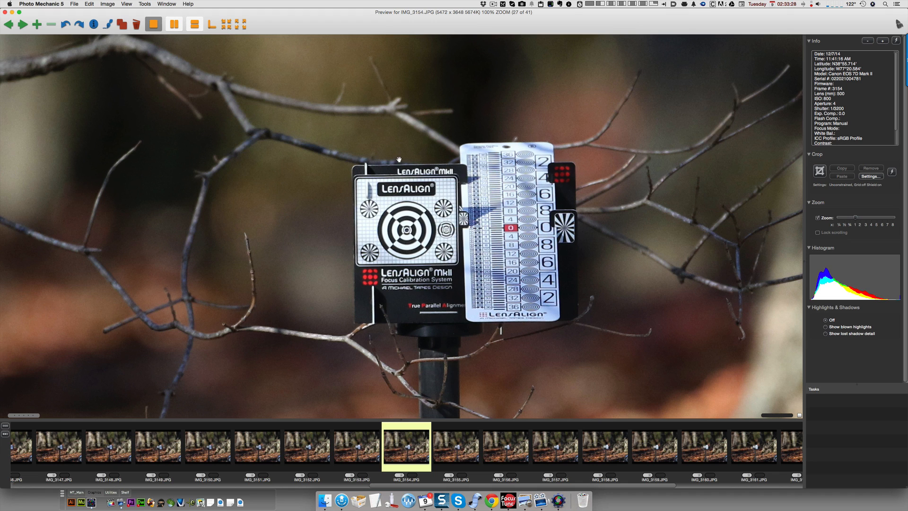
mouse_move(356, 230)
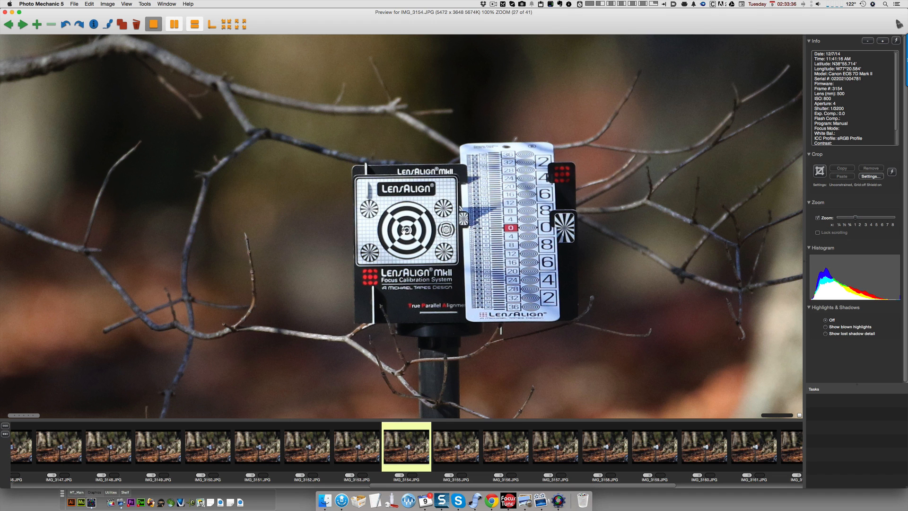
Compare IMG_3155 and IMG_3158, then return to FocusTune with the IMG_3131 series loaded.
key("right")
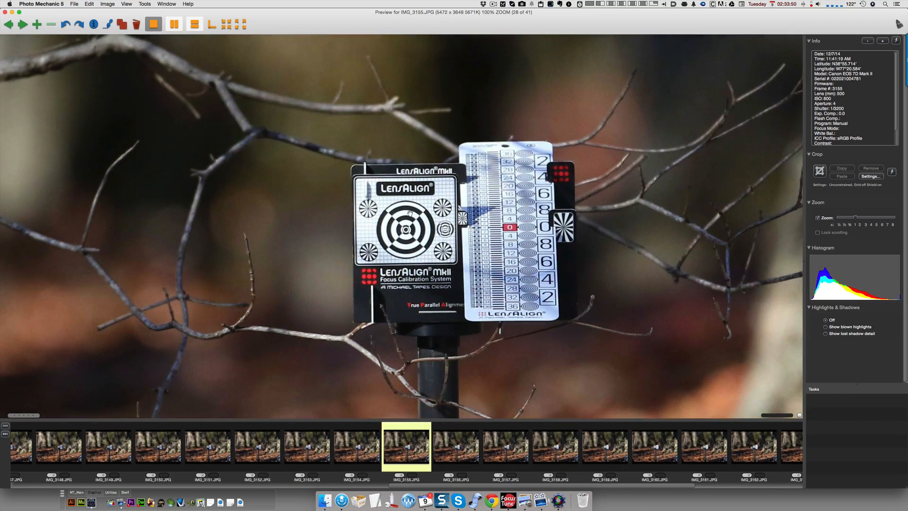
key("right")
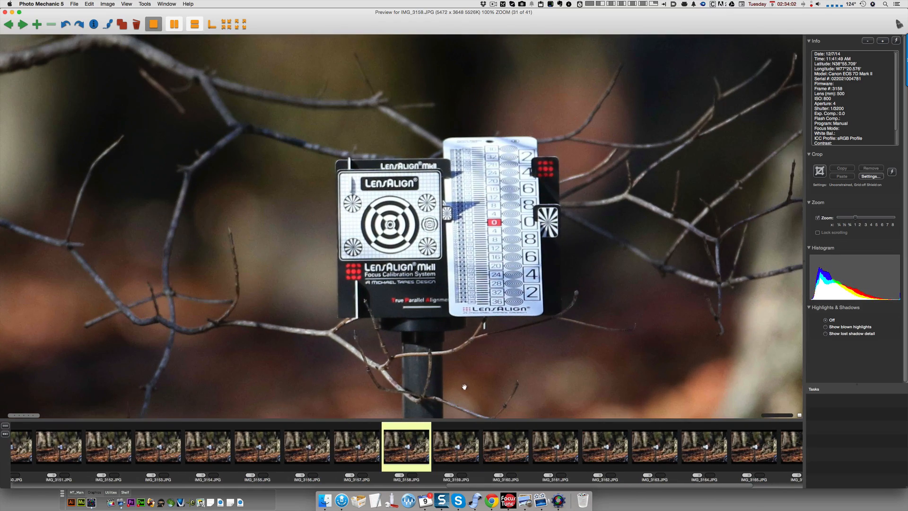
left_click(505, 498)
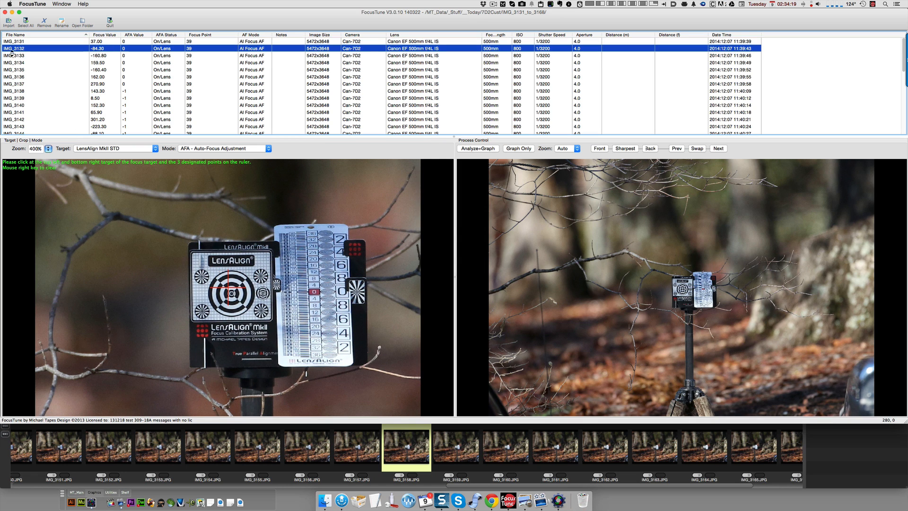
Select IMG_3133 then IMG_3134 in the shot list to show their LensAlign targets.
left_click(19, 61)
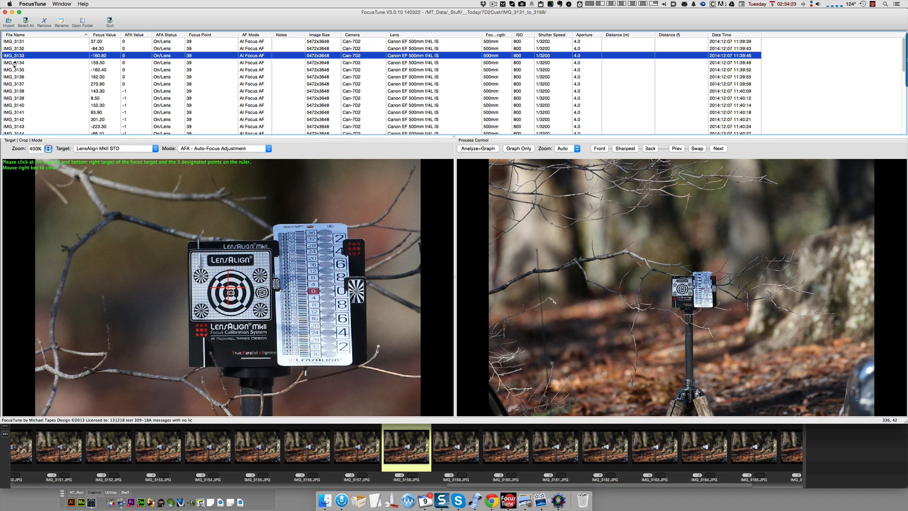
left_click(19, 63)
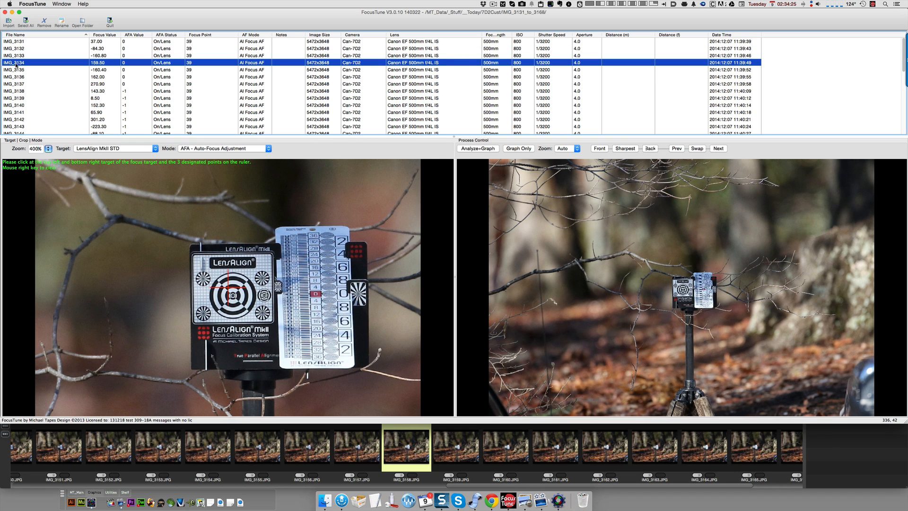
mouse_move(181, 284)
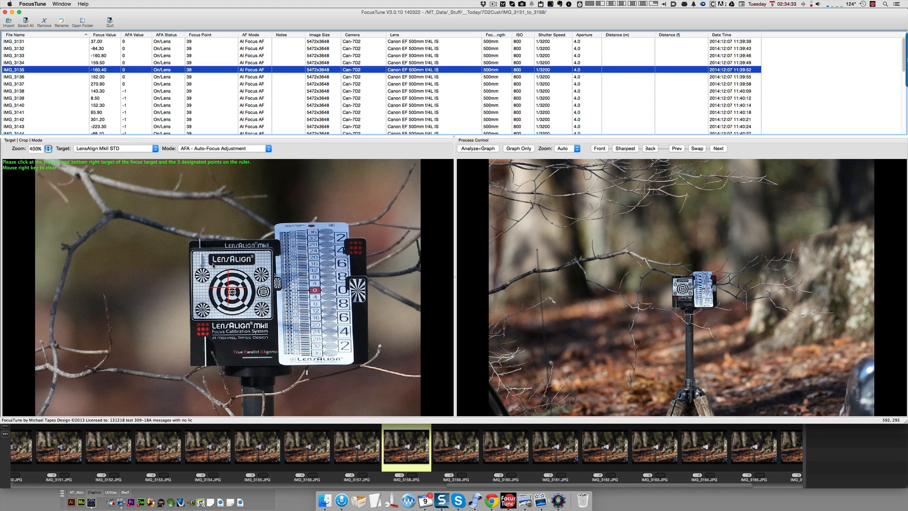
mouse_move(232, 205)
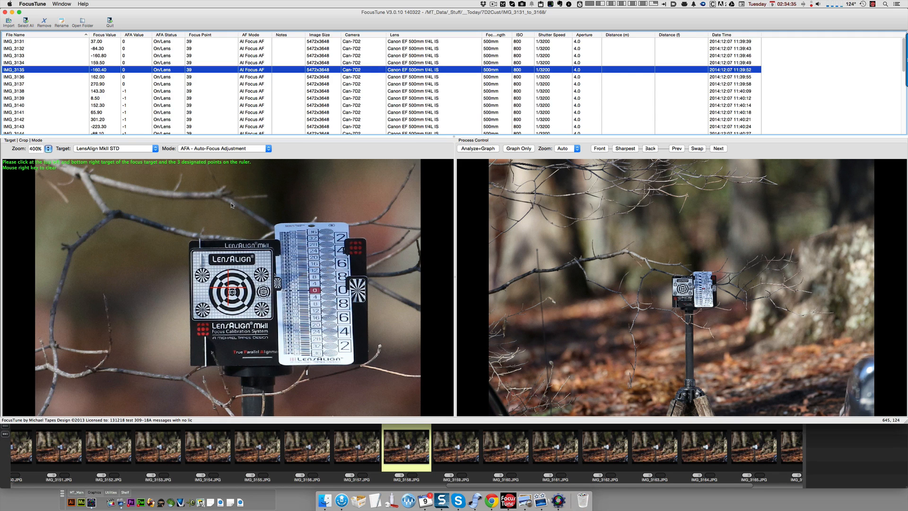
mouse_move(150, 159)
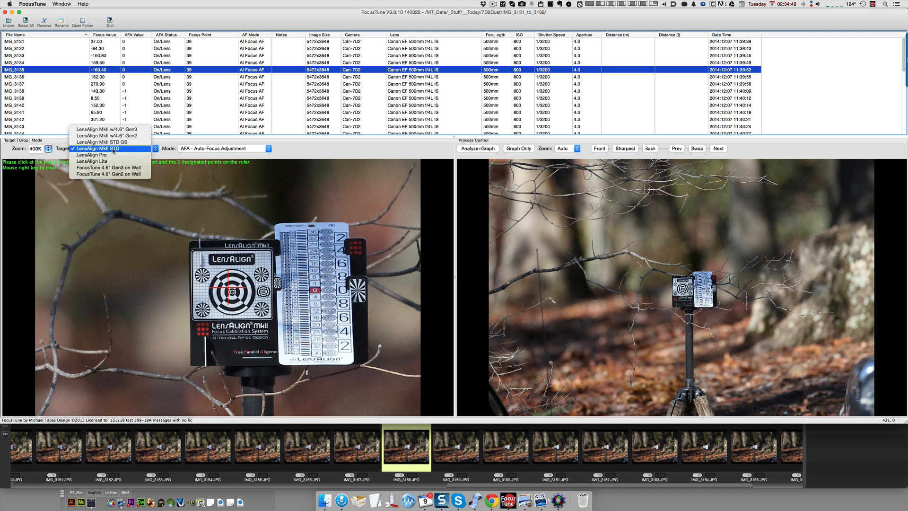
Keep LensAlign MkII STD as the calibration target type.
left_click(104, 148)
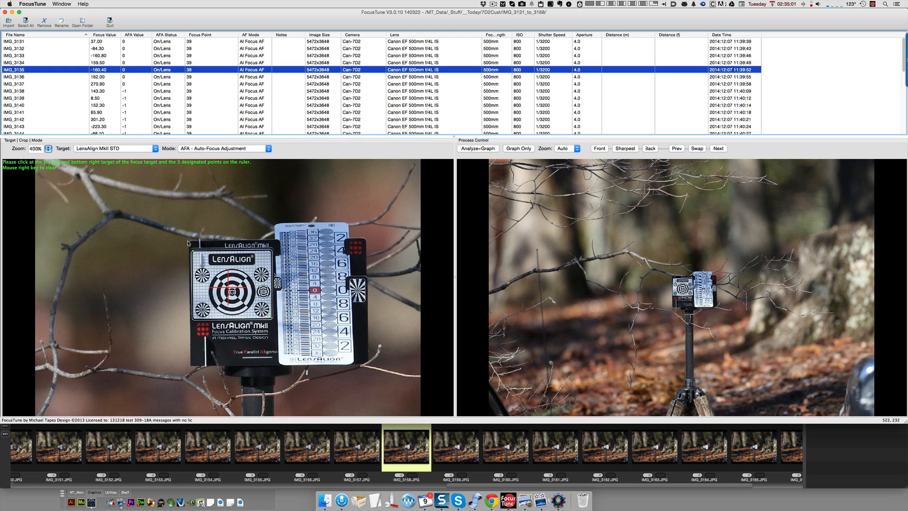
mouse_move(329, 237)
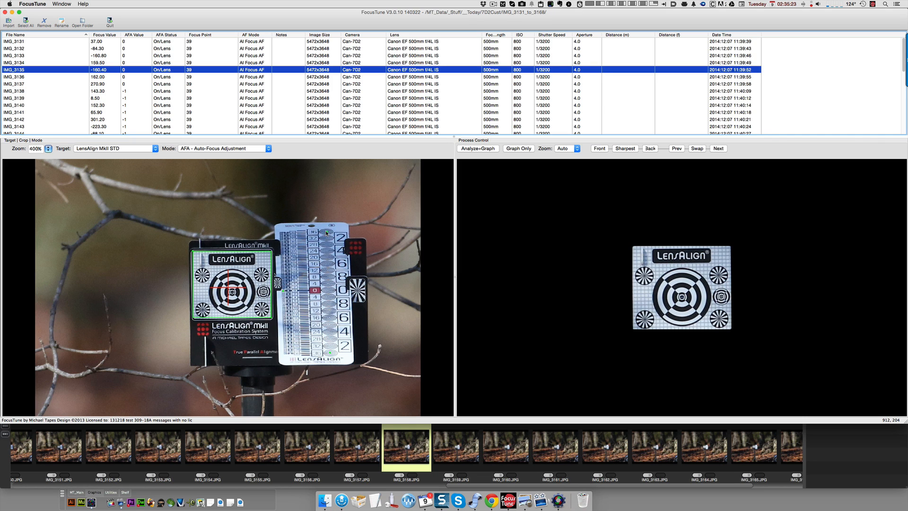
mouse_move(314, 346)
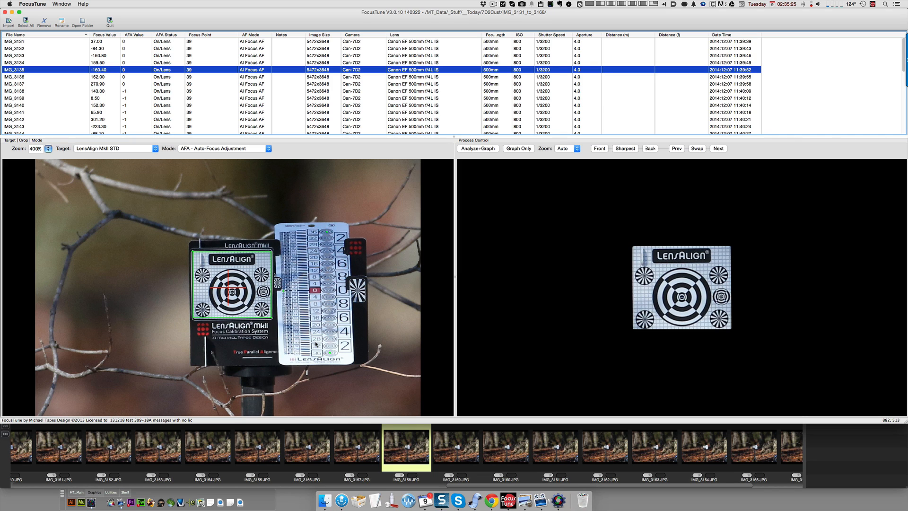
mouse_move(167, 250)
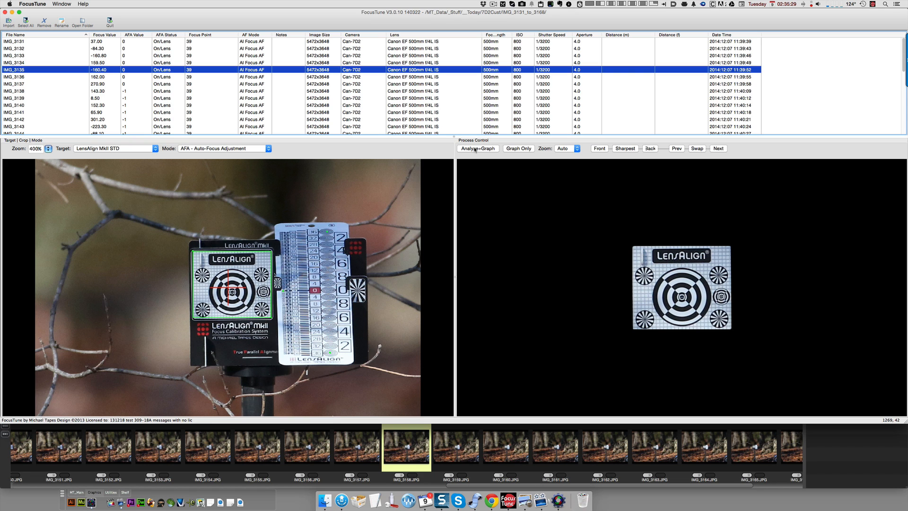
Run Analyze+Graph on the marked shots, producing the AFA report with 94.1% zero line accuracy.
left_click(477, 148)
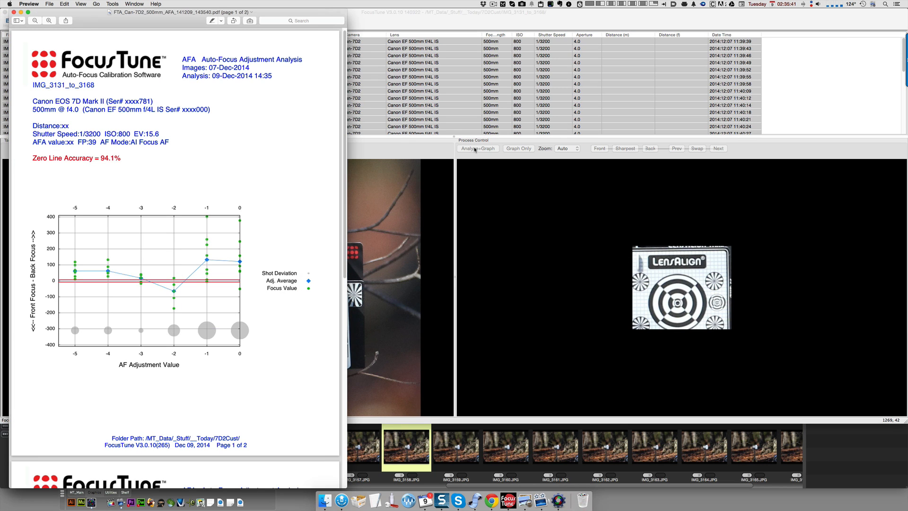
mouse_move(257, 262)
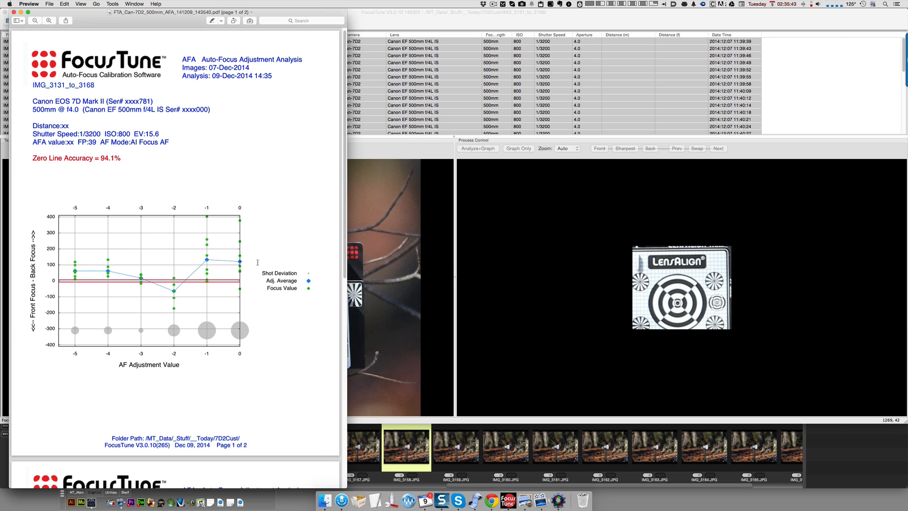
mouse_move(122, 48)
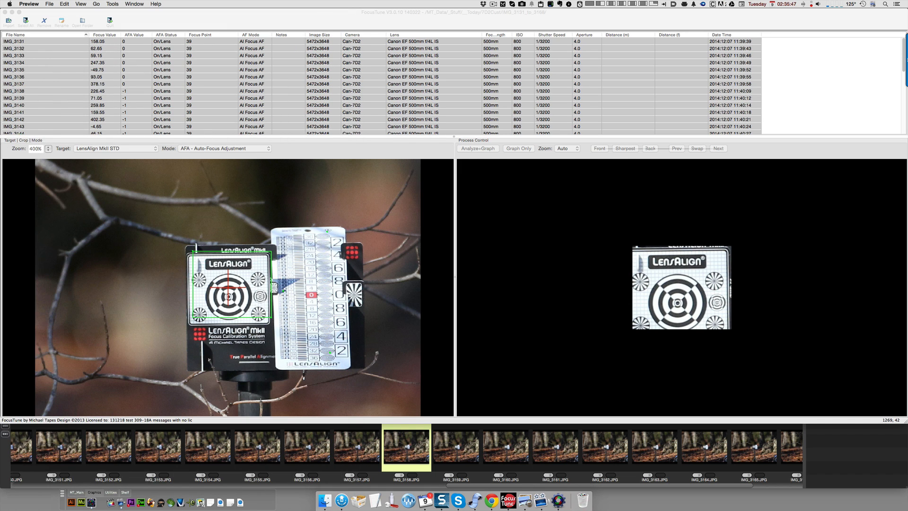
mouse_move(625, 150)
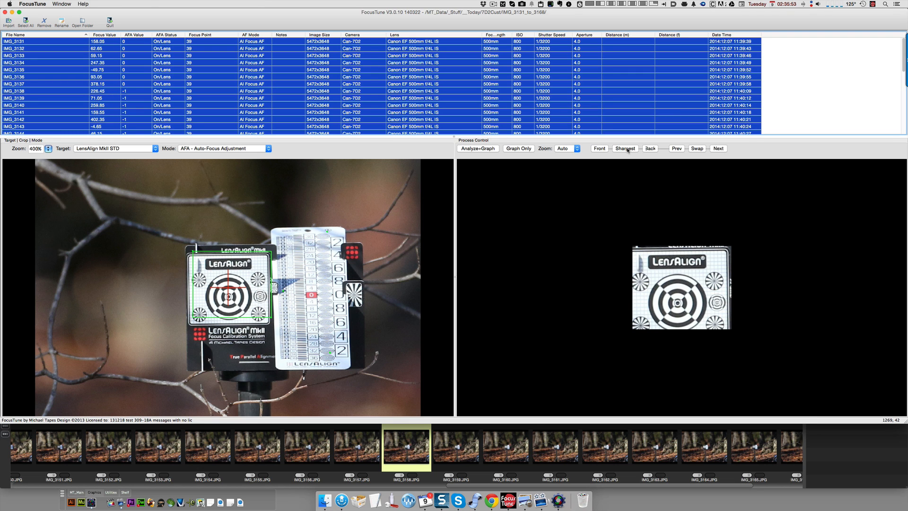
Jump to the sharpest shot IMG_3163 (AFA −5), advance through to IMG_3168, then step back once.
left_click(649, 148)
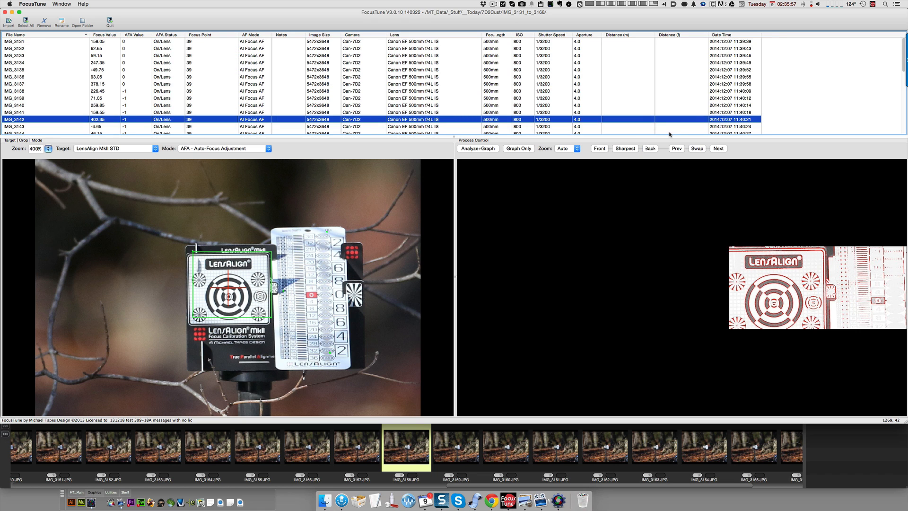
left_click(718, 148)
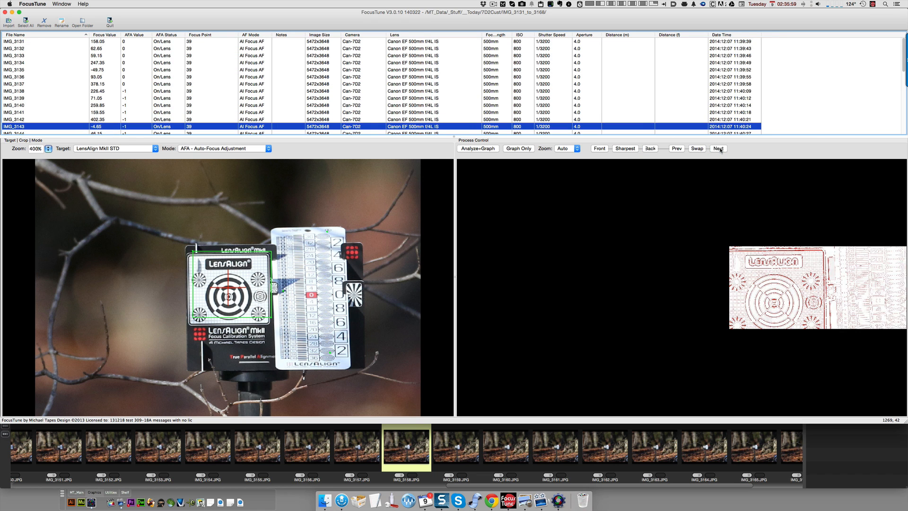
left_click(717, 148)
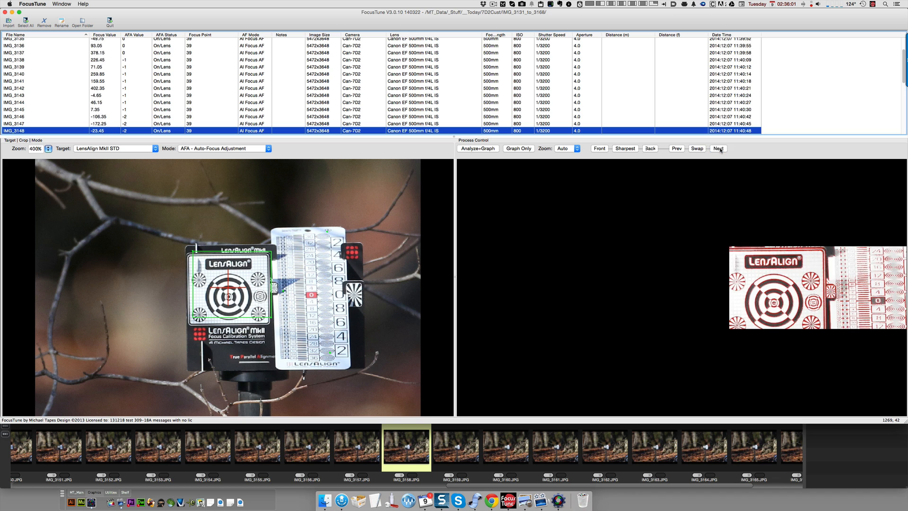
left_click(718, 149)
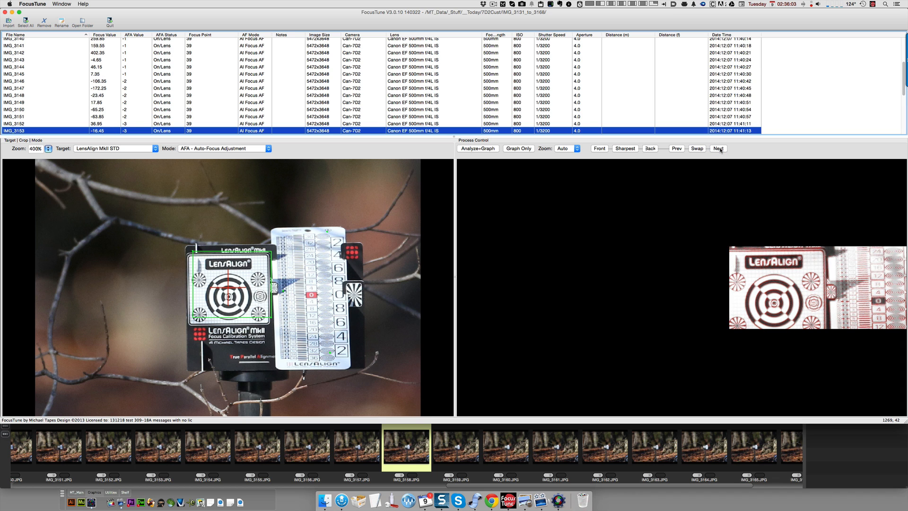
left_click(717, 148)
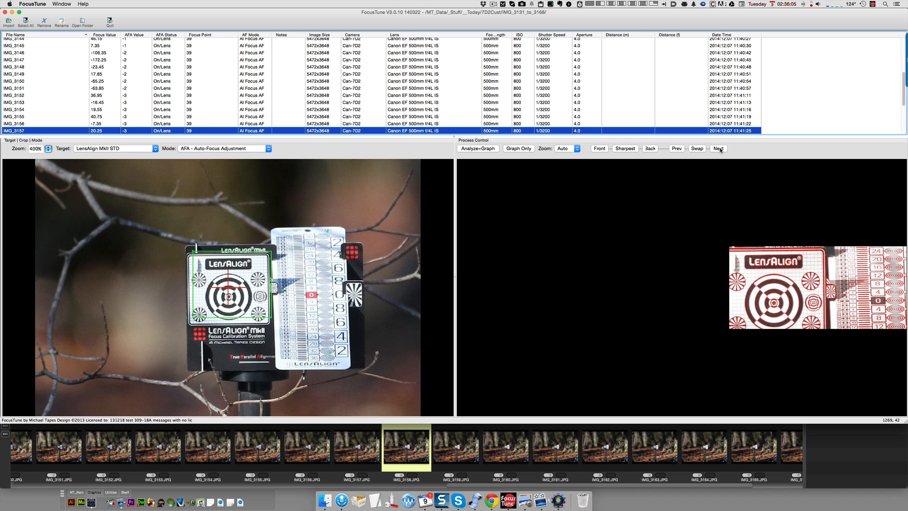
left_click(718, 148)
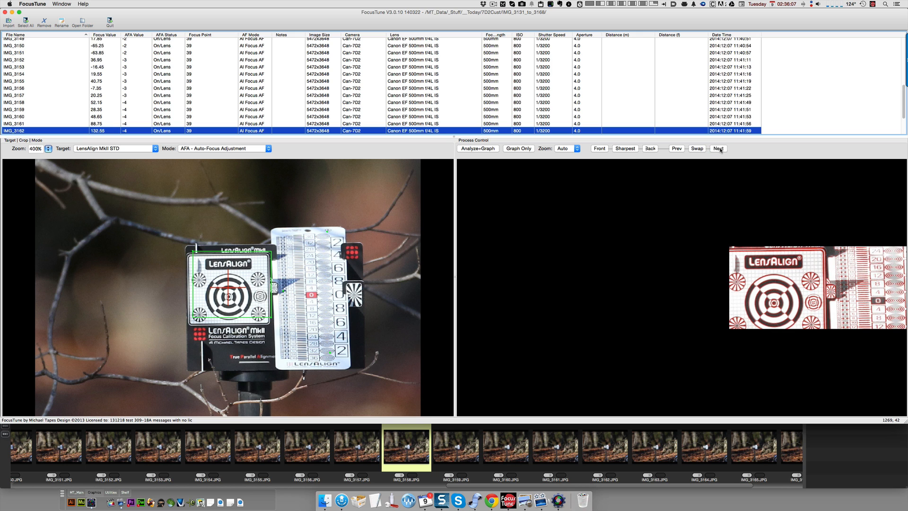
left_click(717, 148)
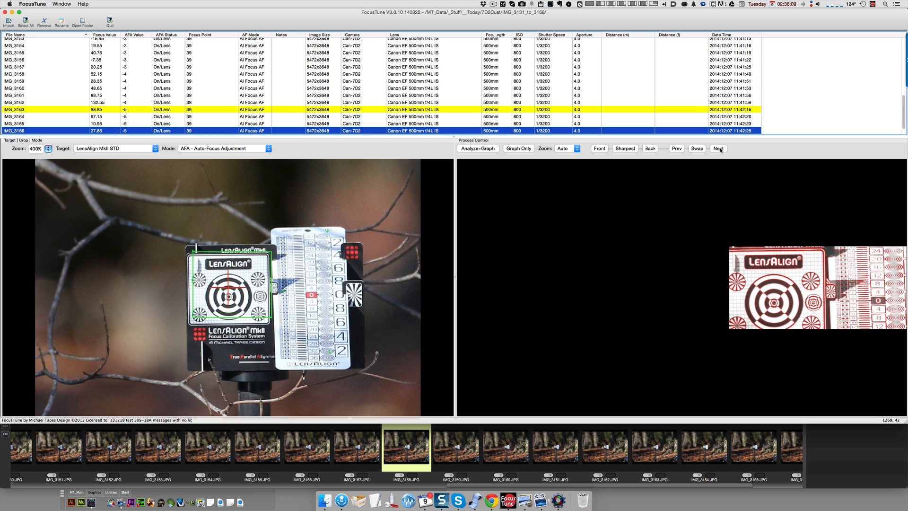
left_click(718, 148)
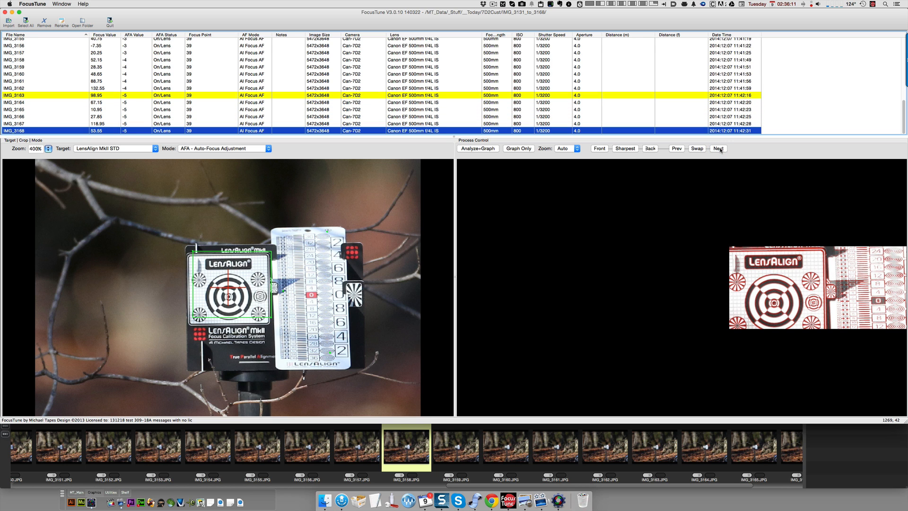
left_click(676, 148)
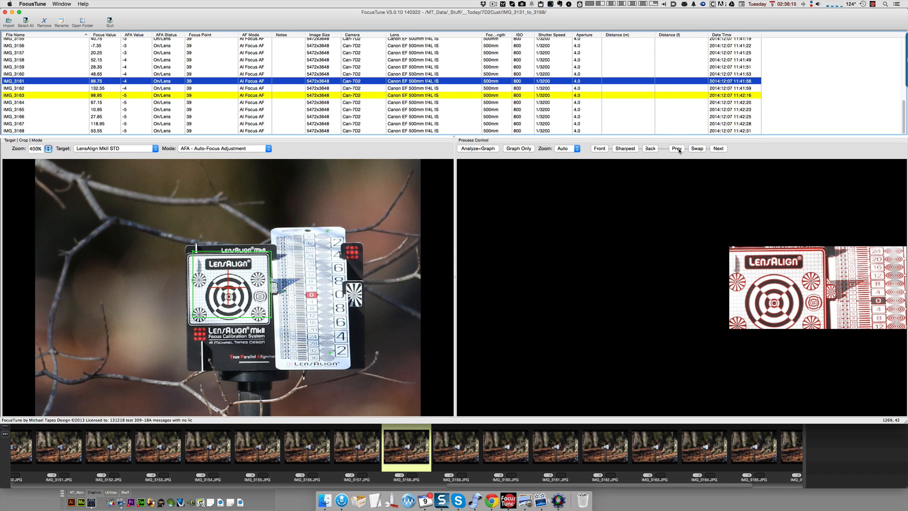
Move back and forth among IMG_3156, IMG_3160 and IMG_3161, ending on IMG_3150 (AFA −2).
left_click(677, 148)
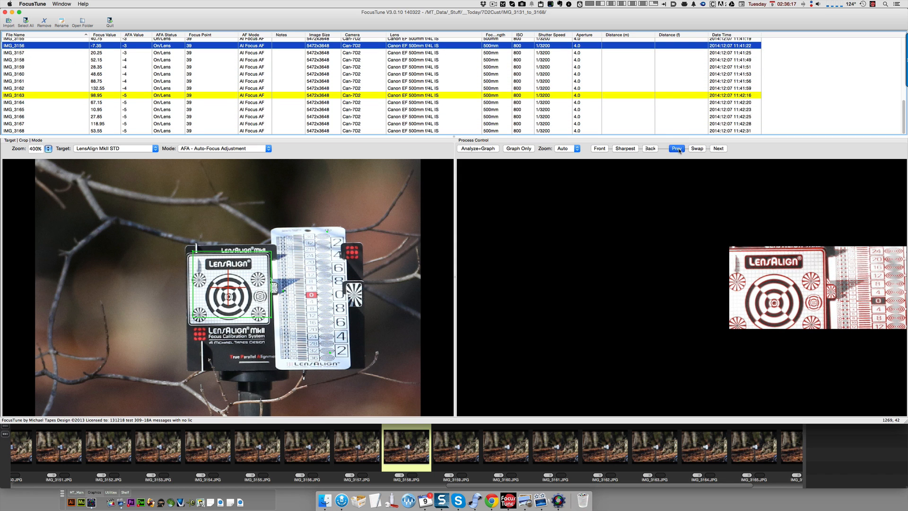
left_click(676, 148)
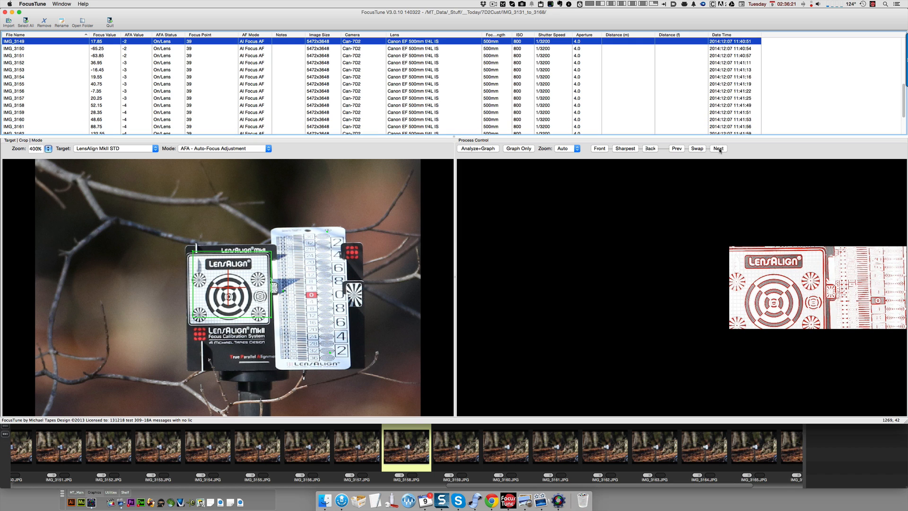
left_click(717, 148)
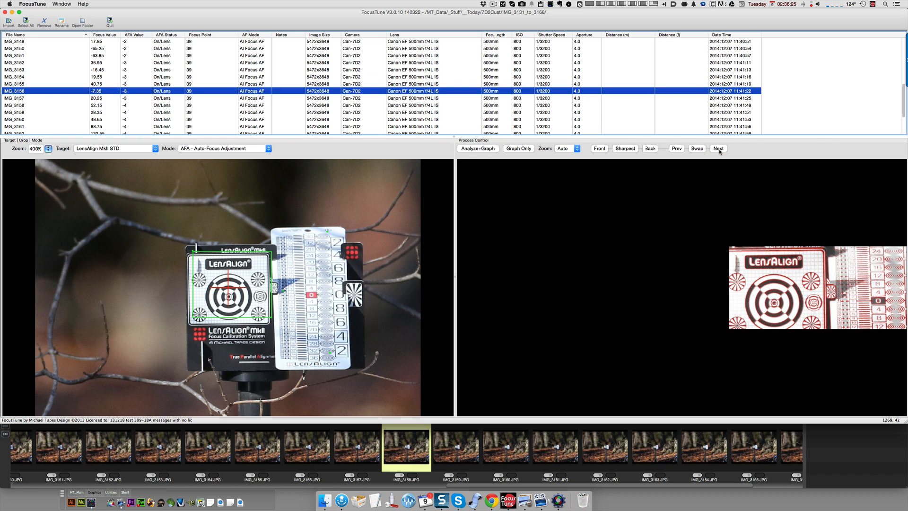
left_click(718, 148)
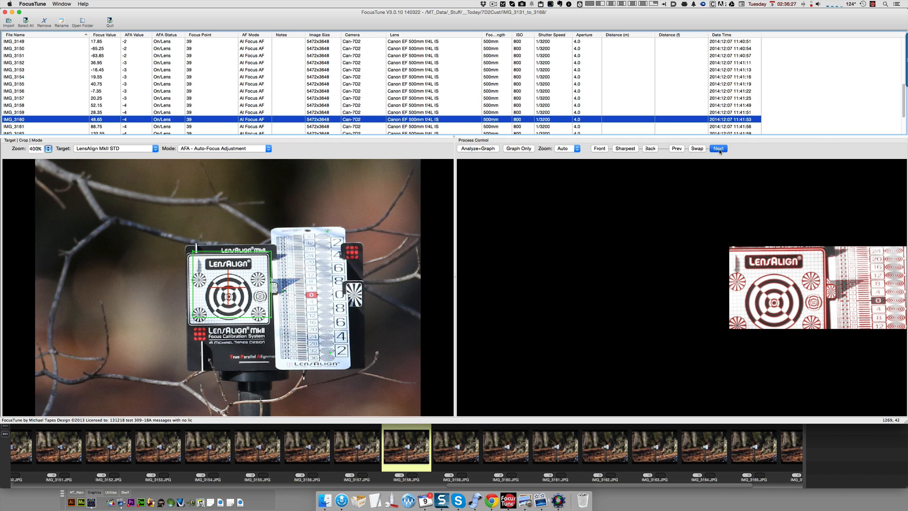
left_click(718, 148)
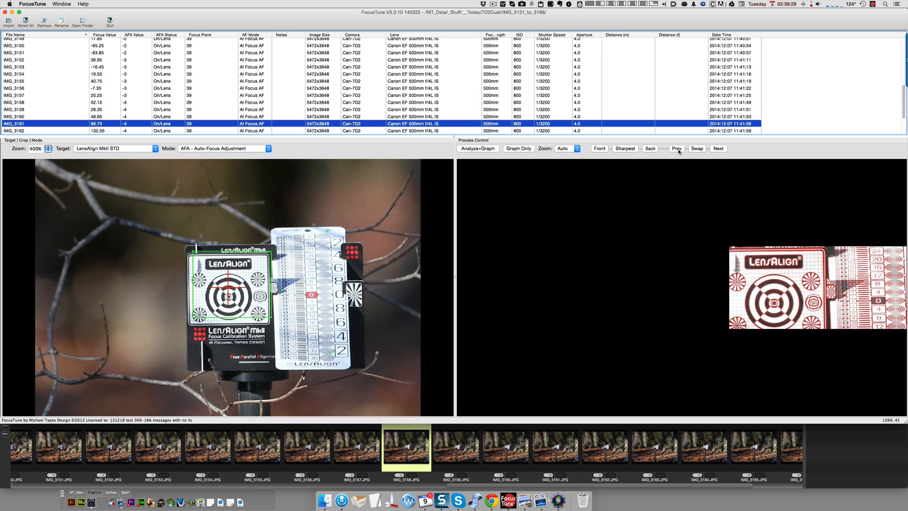
left_click(676, 148)
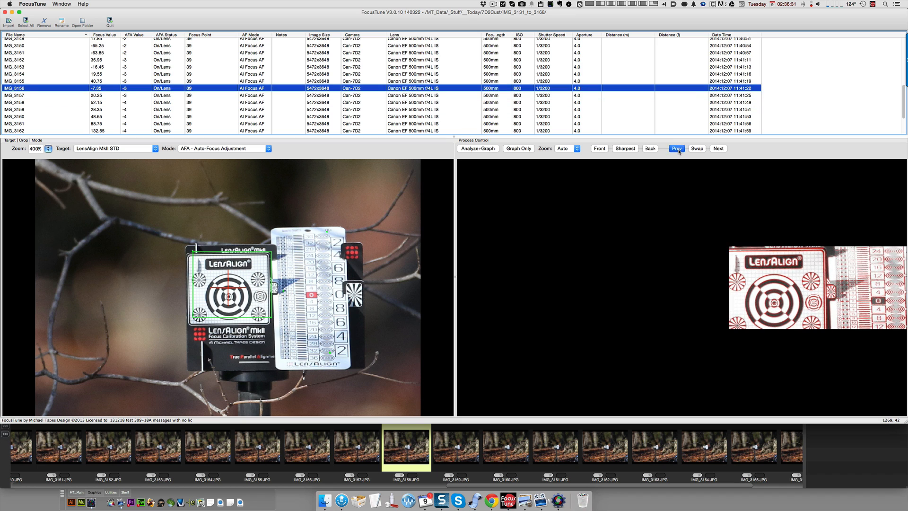
left_click(676, 148)
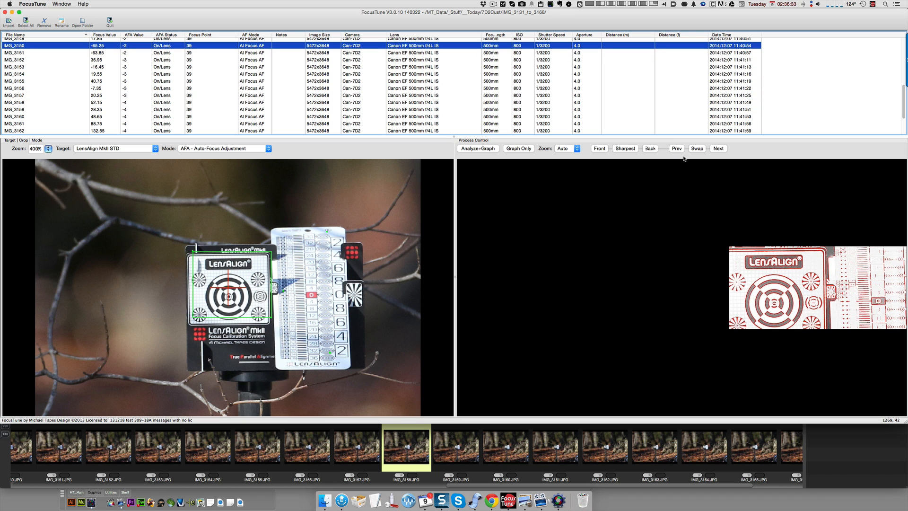
mouse_move(813, 267)
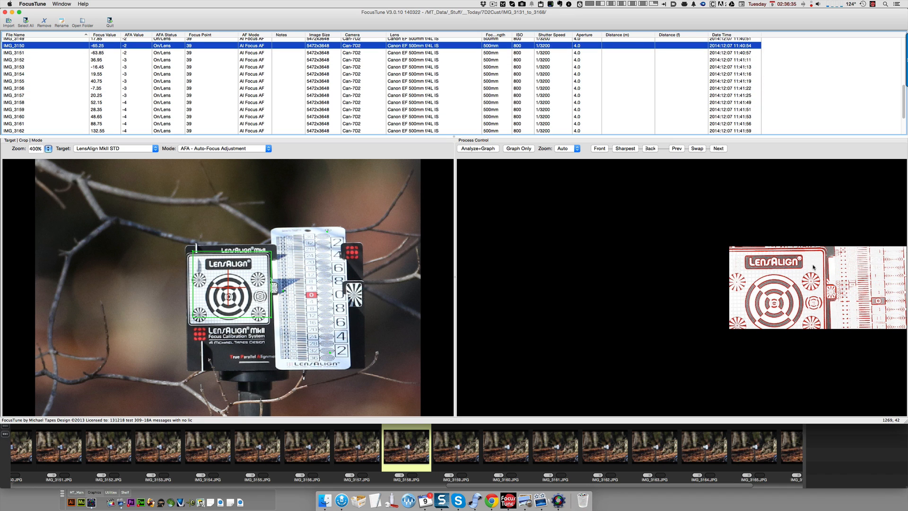
mouse_move(767, 288)
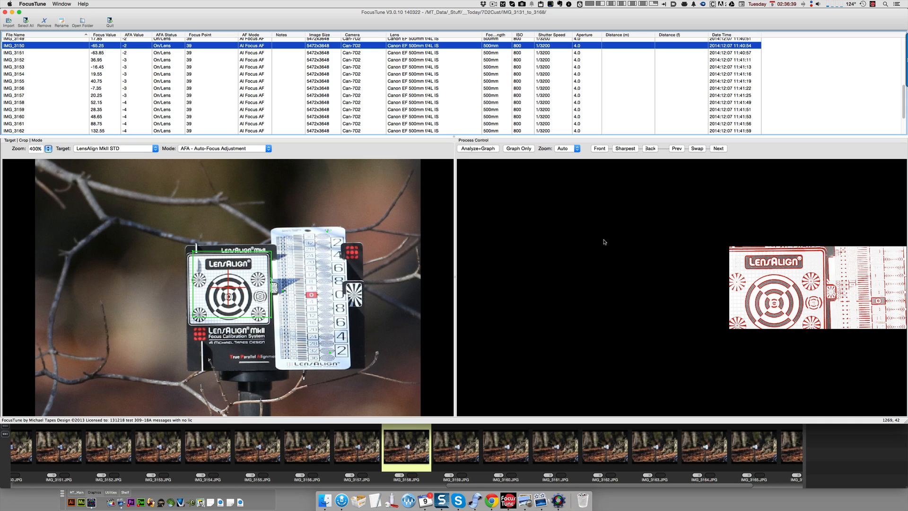
mouse_move(486, 223)
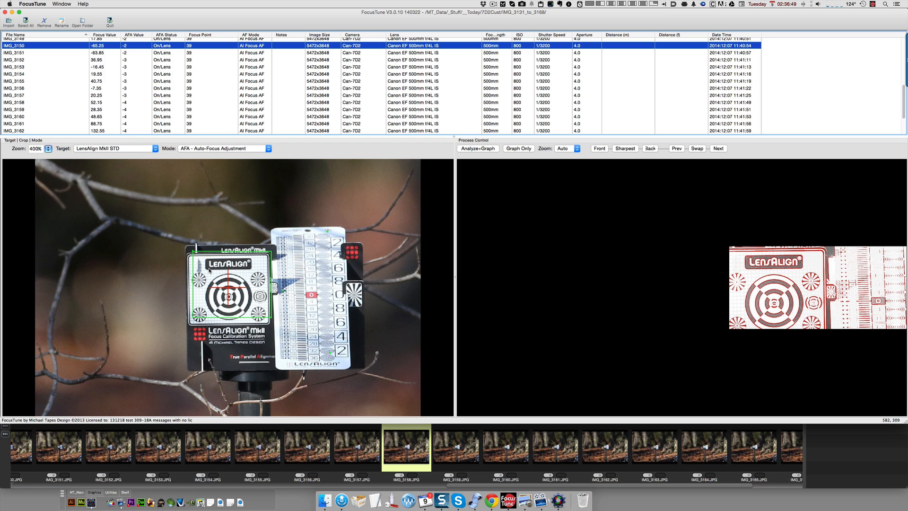
mouse_move(230, 298)
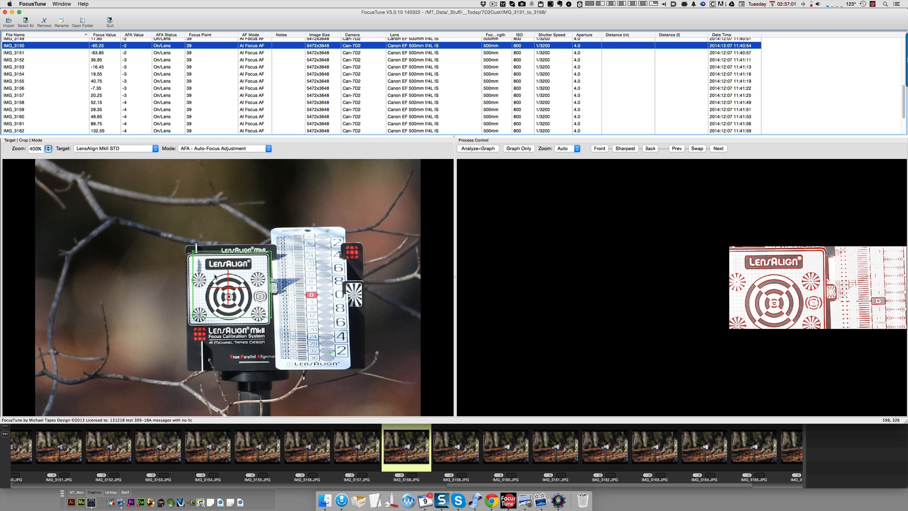
mouse_move(360, 153)
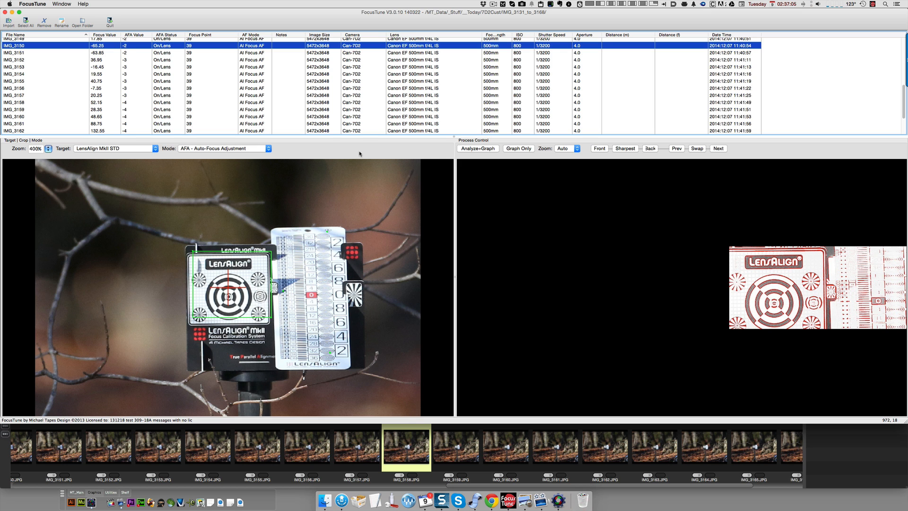